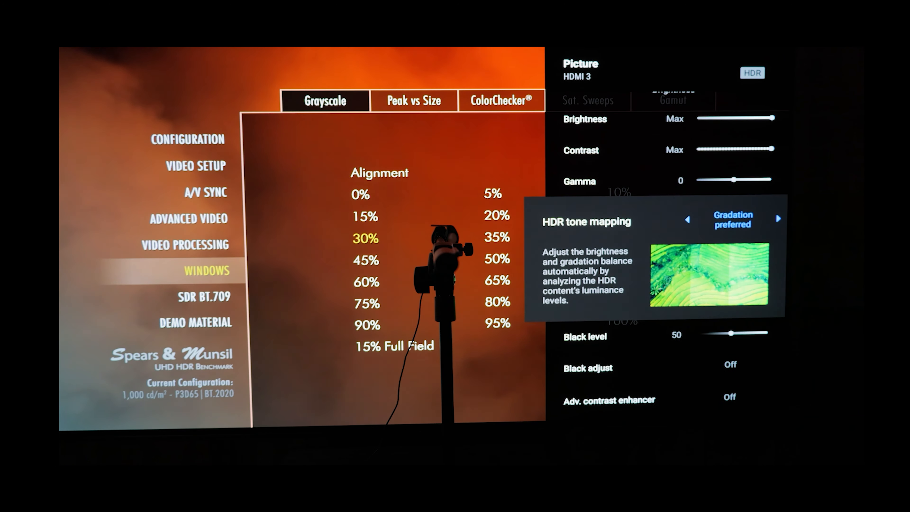
Reach the Expert 2 colour temperature and bring up its Multi point (20p) white balance adjustments
left_click(688, 219)
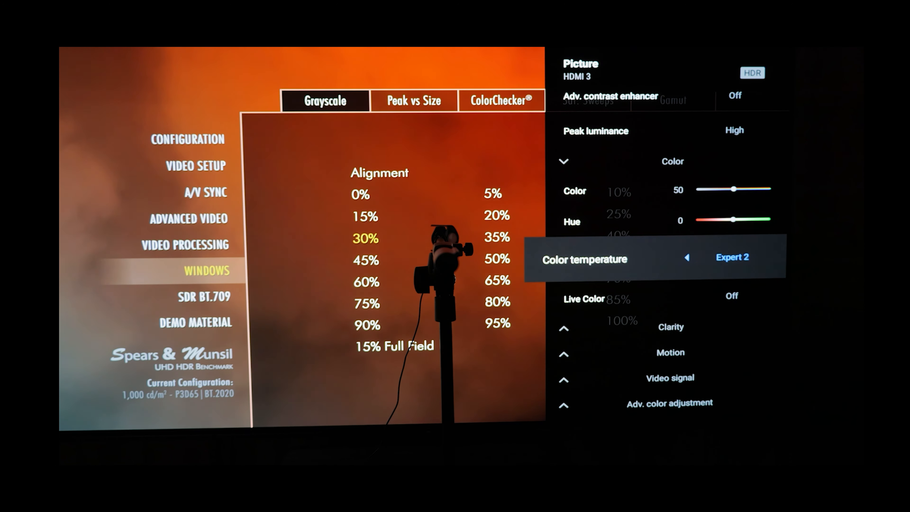
left_click(687, 257)
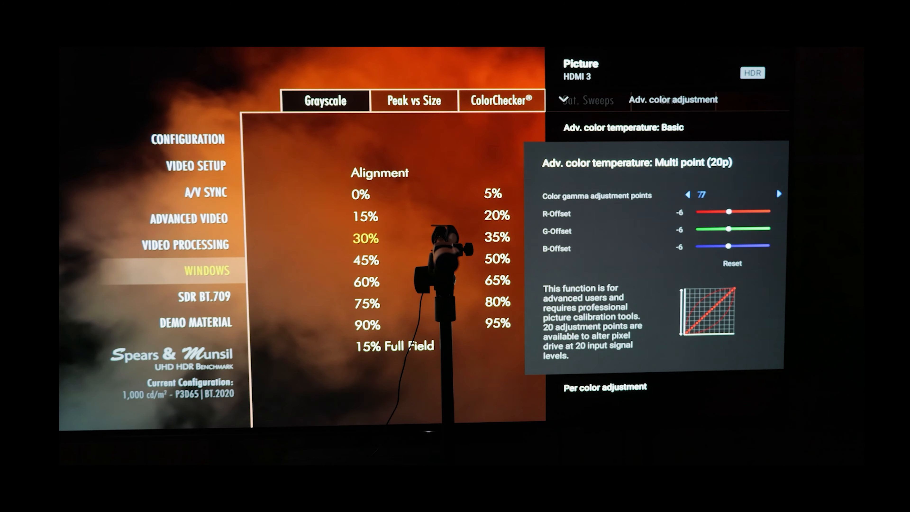
Back out of the multi-point panel to HDR tone mapping, still on Gradation preferred
left_click(779, 194)
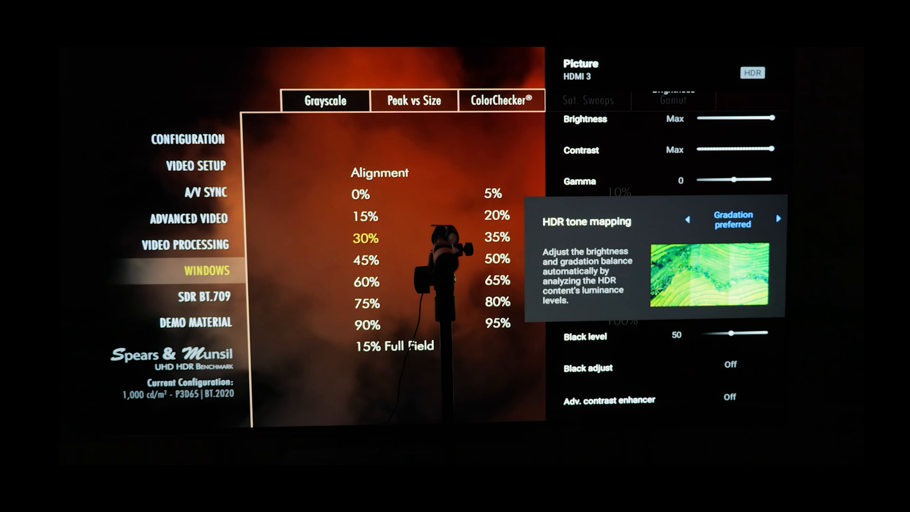
Change the picture mode from Dolby Vision Bright to Dolby Vision Dark
left_click(779, 219)
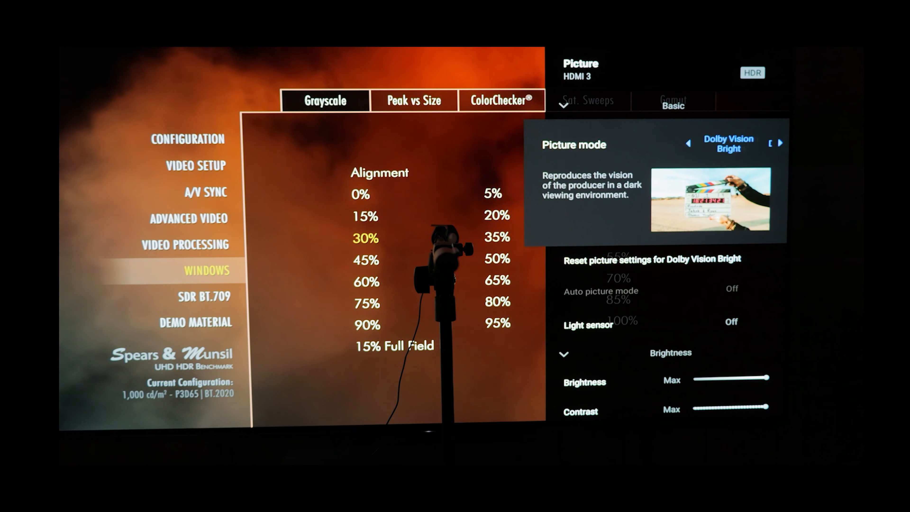
left_click(781, 144)
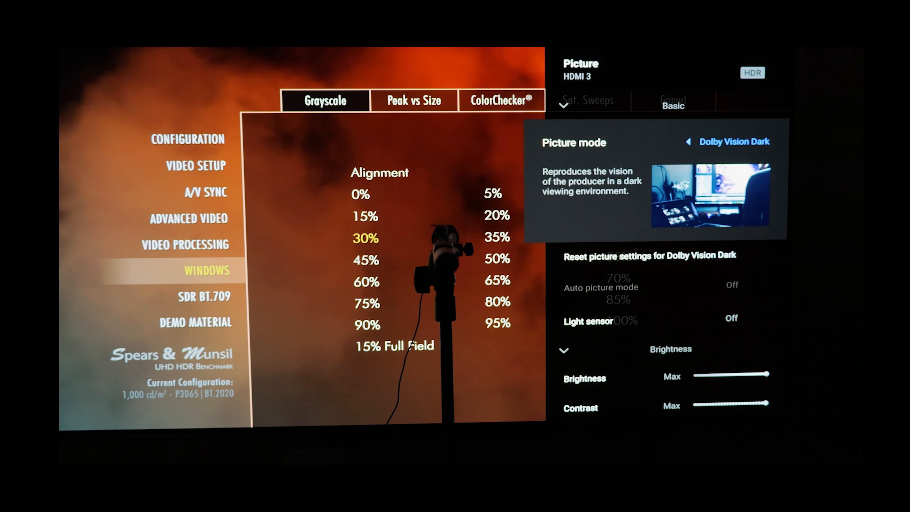
left_click(780, 143)
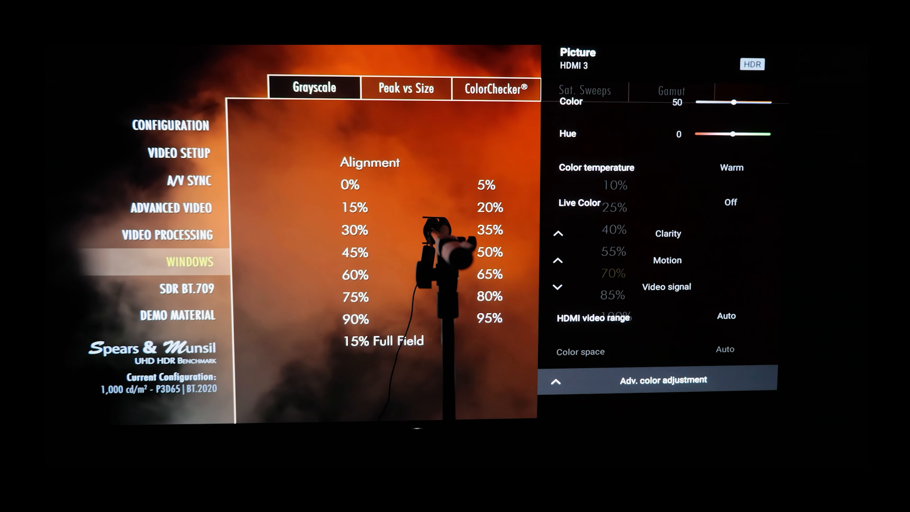
Reach Adv. color adjustment in the Color section, where colour temperature reads Warm
left_click(663, 380)
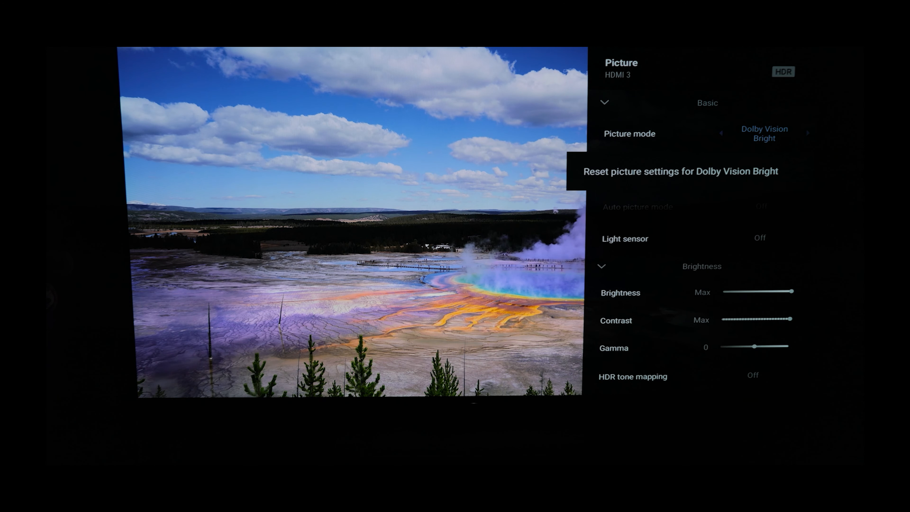
Set the forest clip's picture mode quick setting to Dolby Vision Dark
scroll("down", 3)
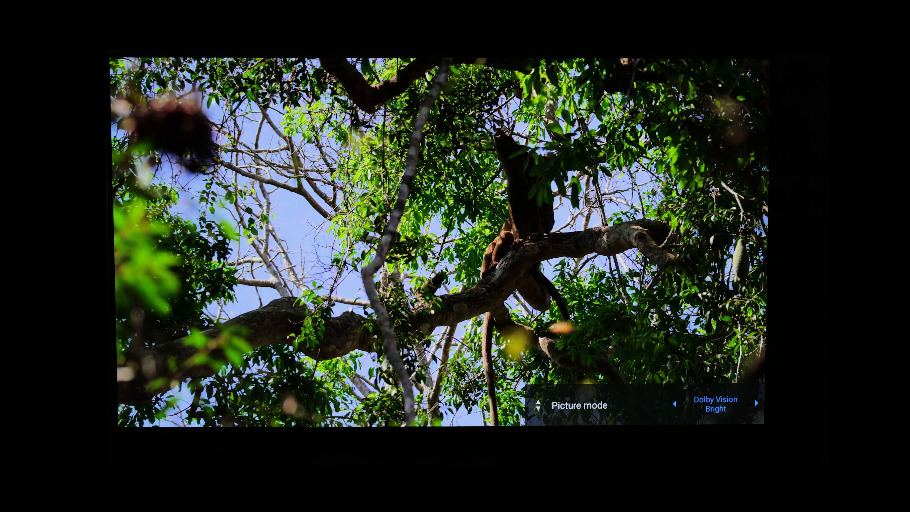
left_click(676, 403)
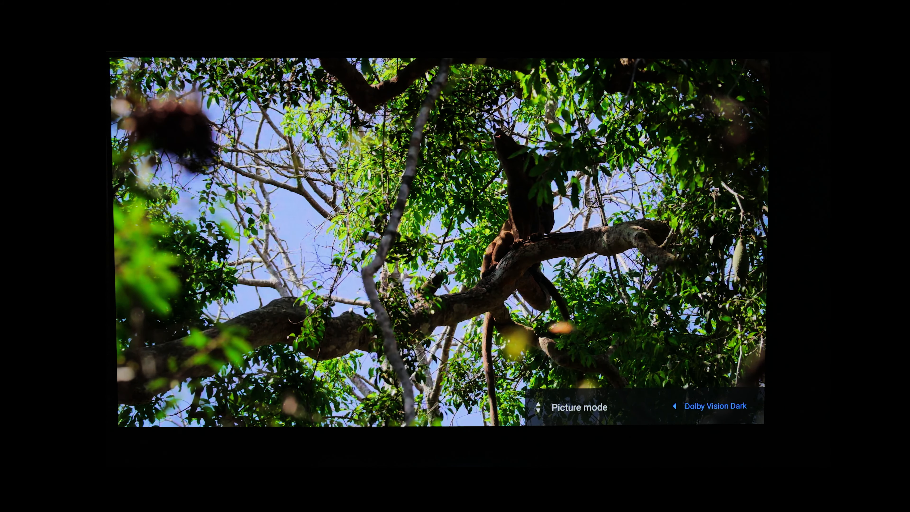